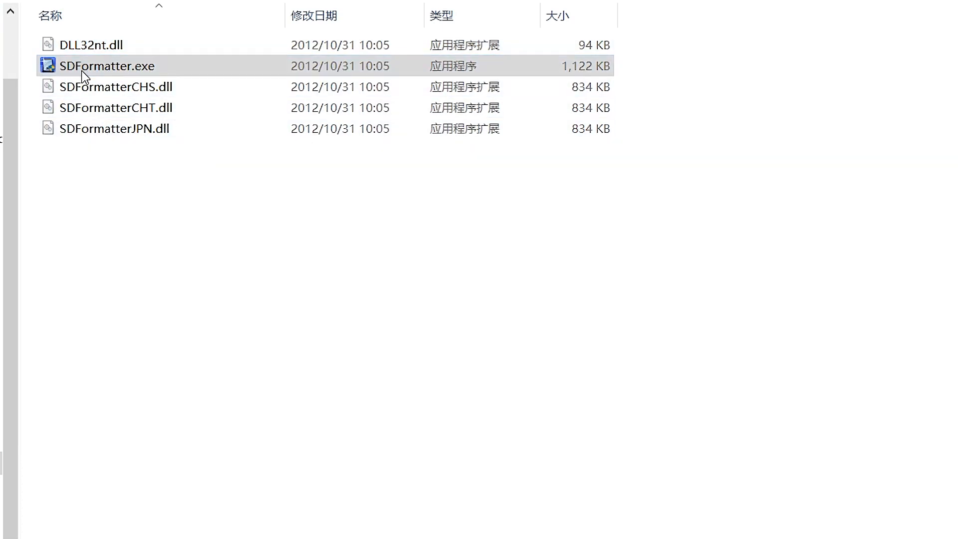
Step: Launch SD Card Formatter and select drive D: as the card to format
double_click(105, 66)
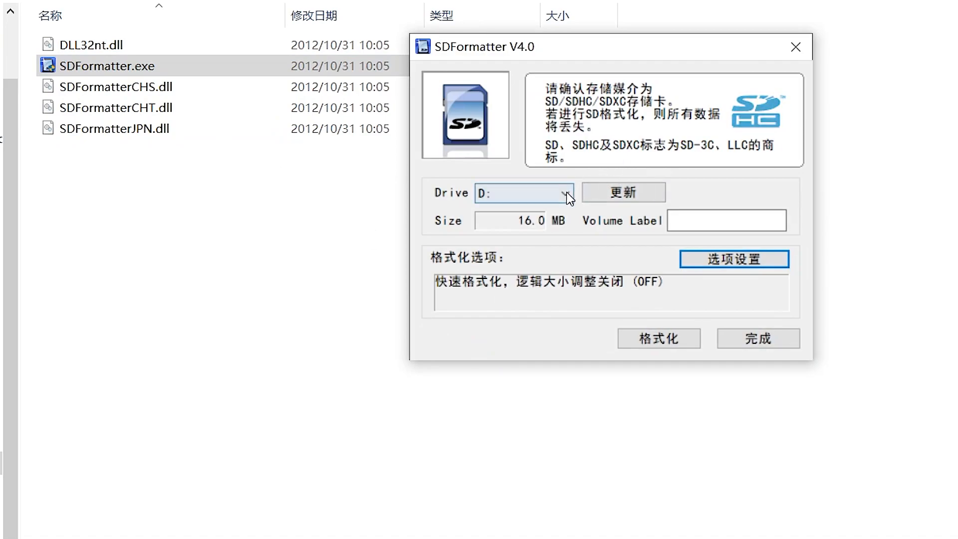
click(562, 193)
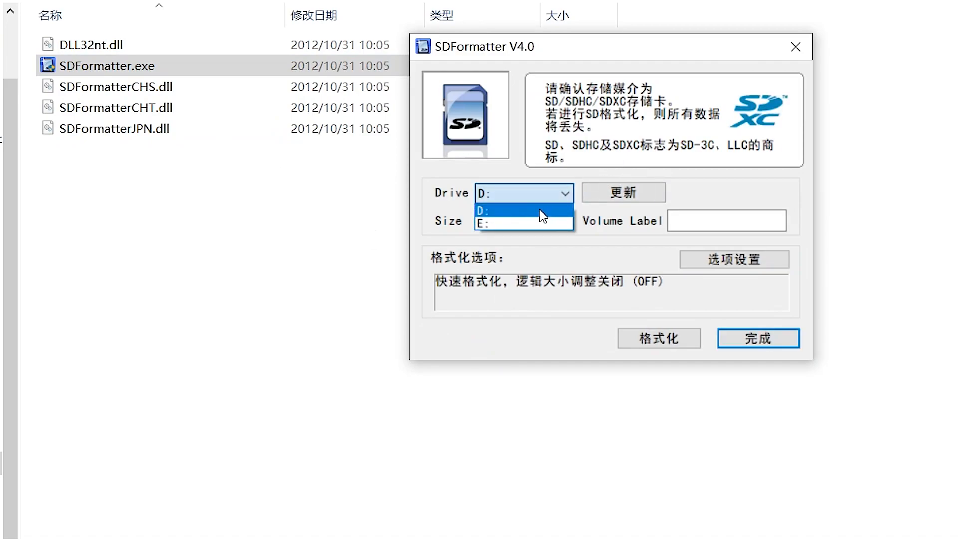
click(503, 209)
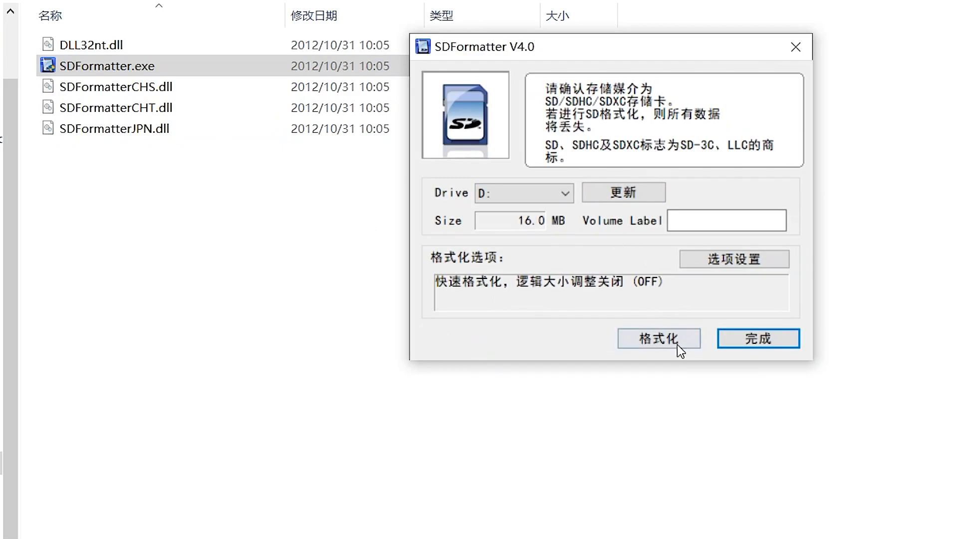
Step: Quick-format drive D: as FAT32, confirm both warnings, and close the formatter
click(659, 338)
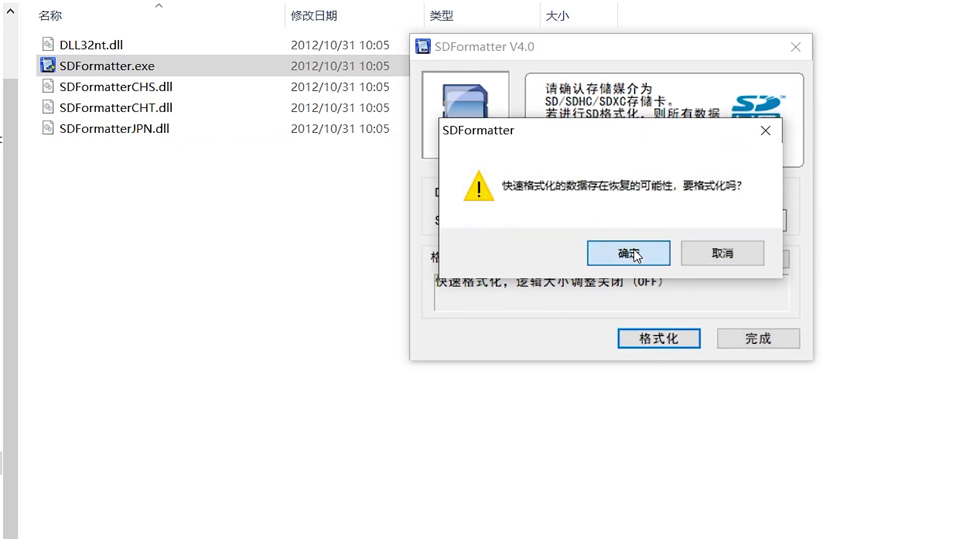
click(629, 253)
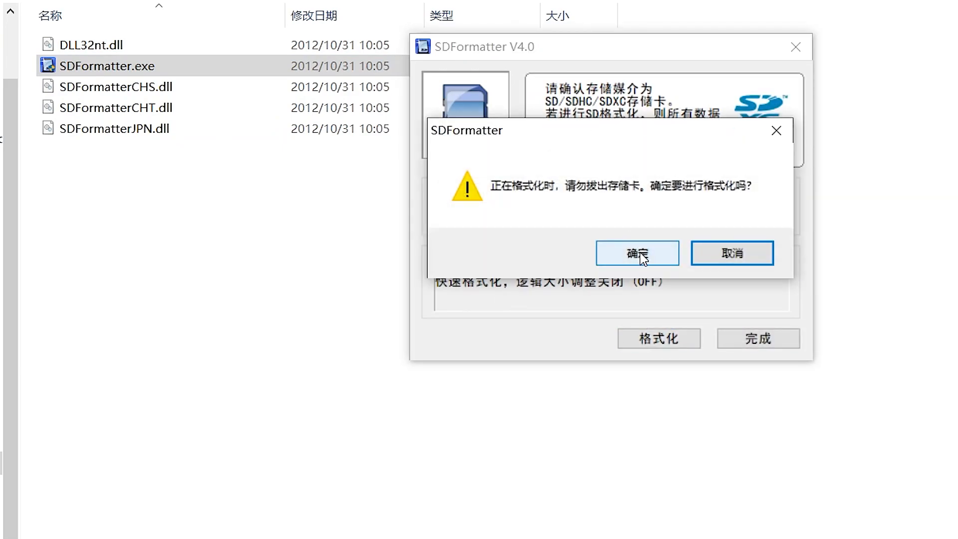
click(637, 254)
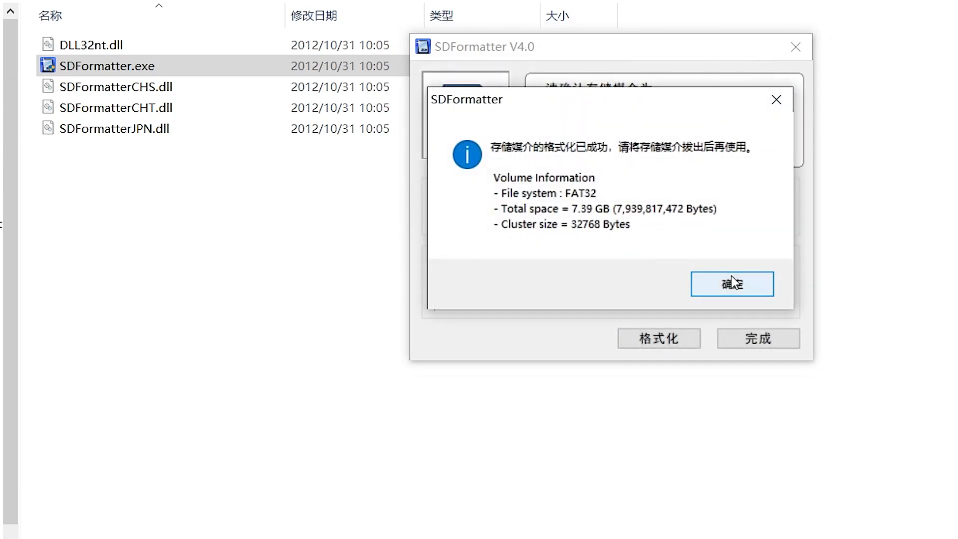
click(733, 284)
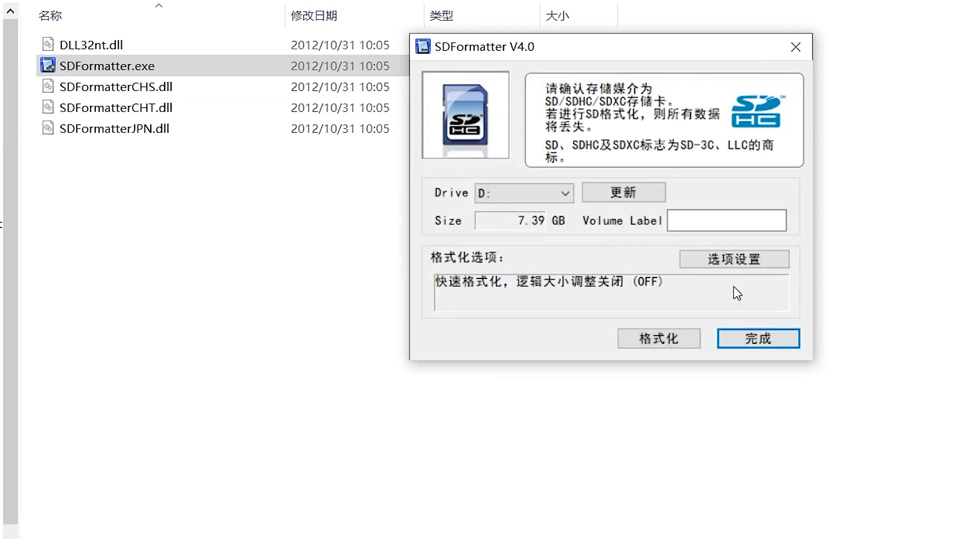
click(758, 339)
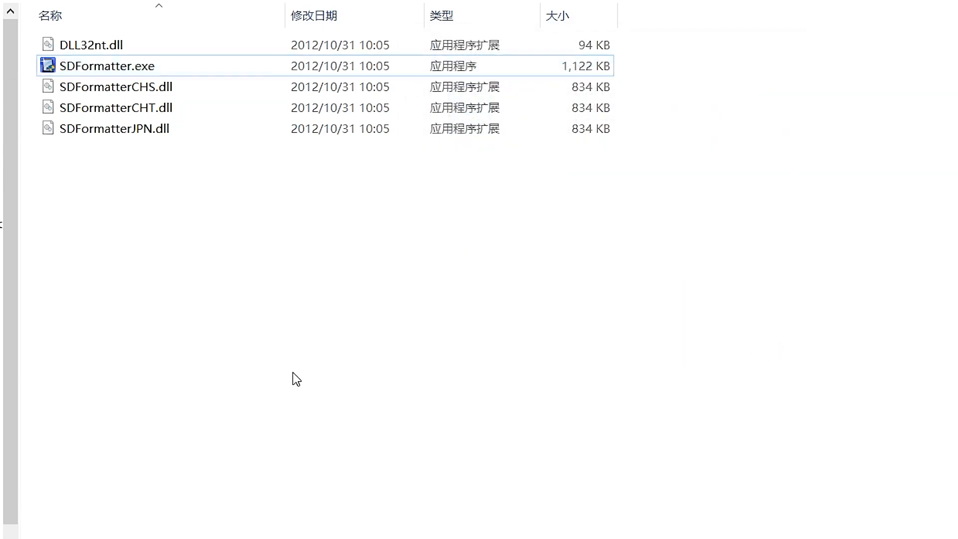
click(88, 44)
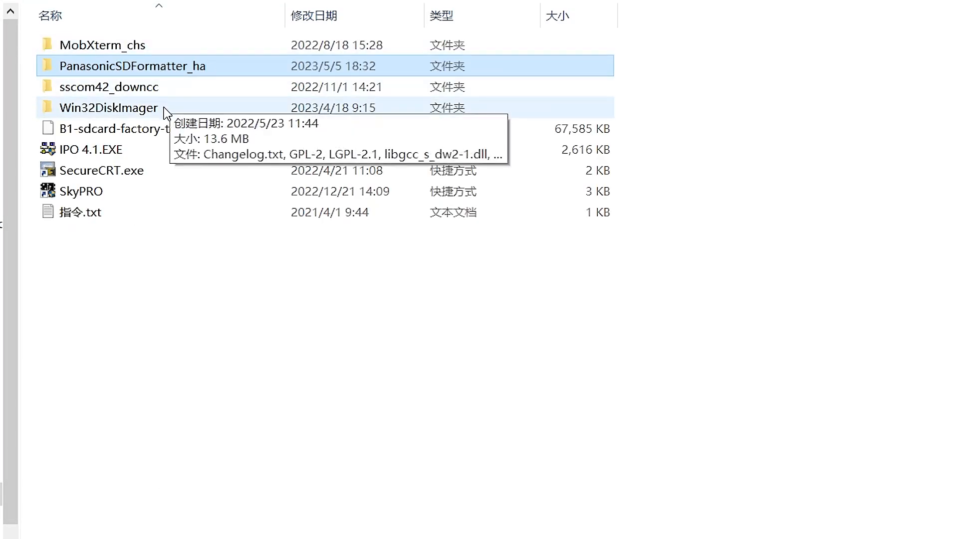
Step: Launch Win32 Disk Imager and browse to the B1-sdcard-factory-test-20220616-Ver0440.img file
double_click(102, 108)
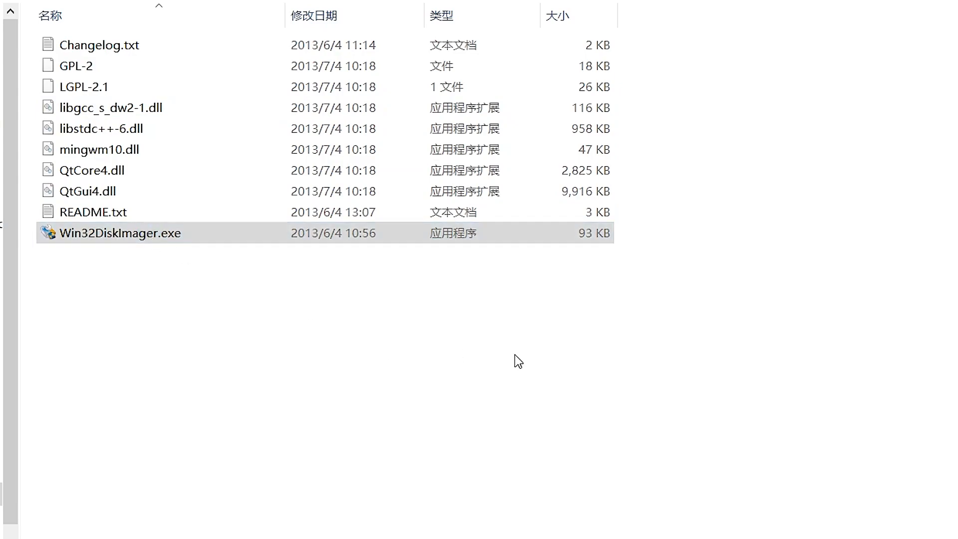
double_click(117, 233)
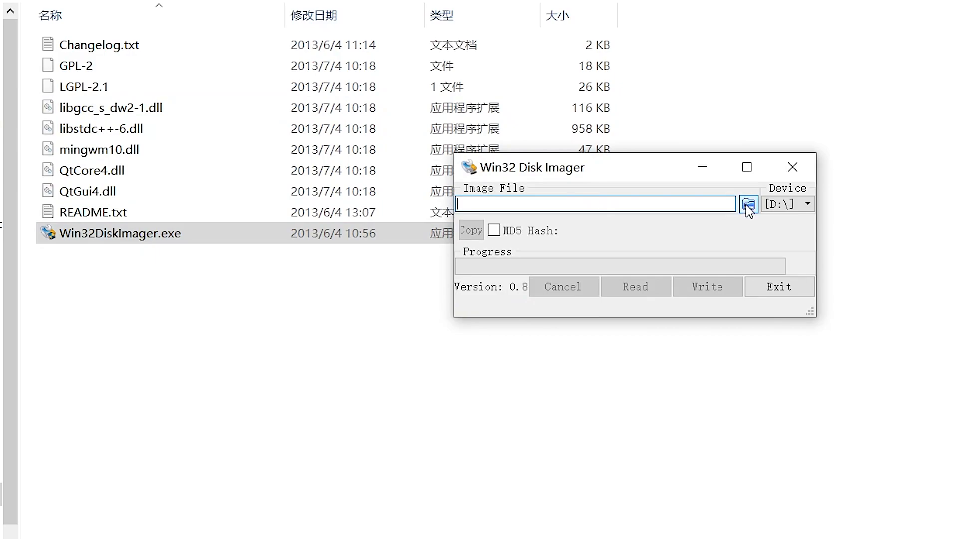
click(747, 203)
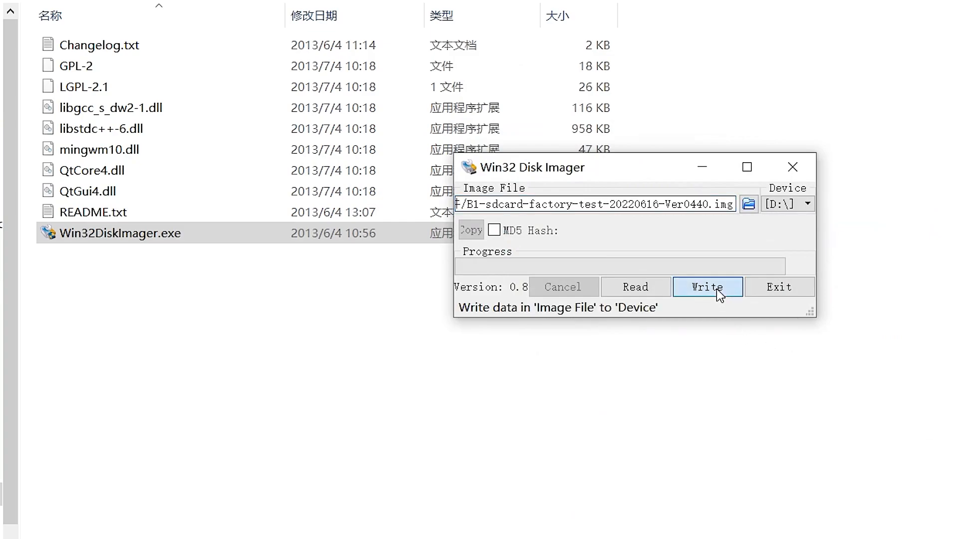
Step: Write the image to drive D:, acknowledge success and dismiss the Windows format prompt
click(706, 288)
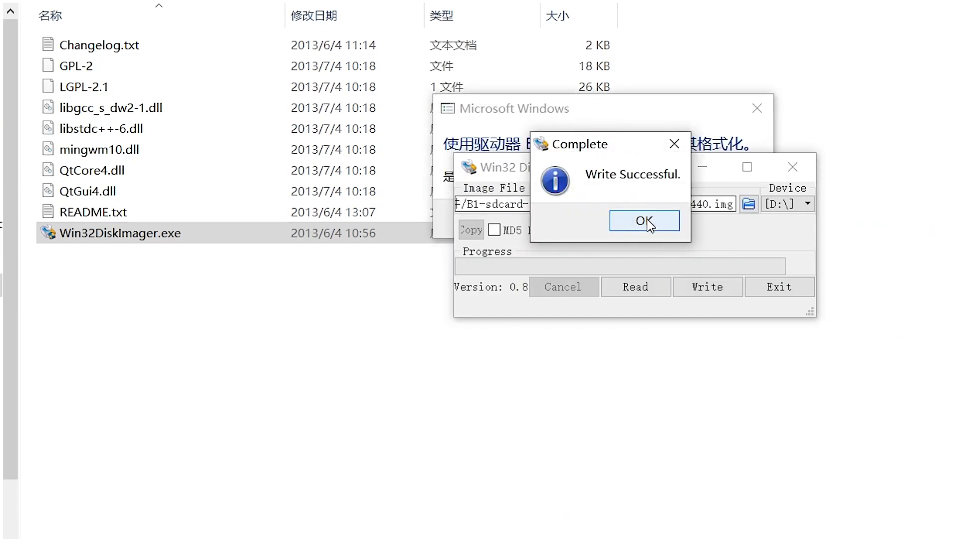
click(644, 221)
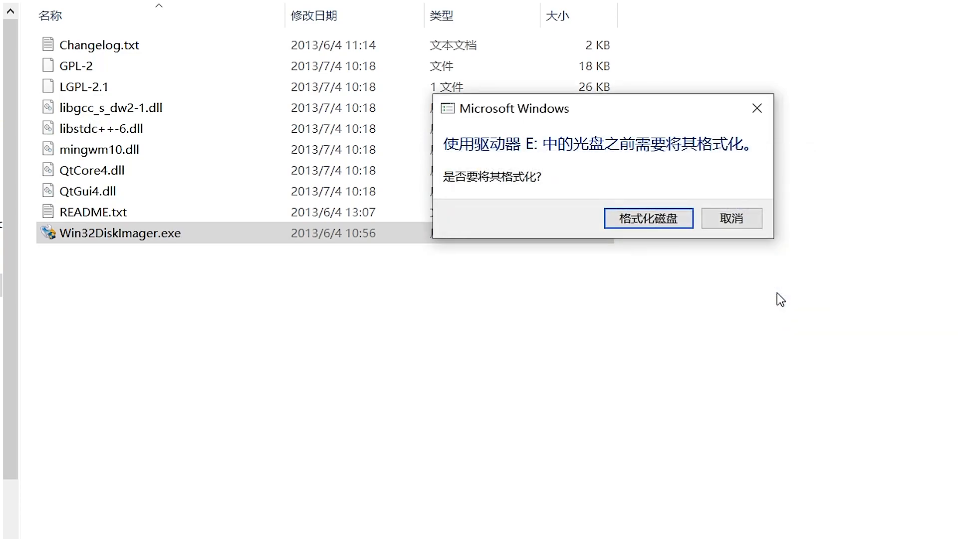
click(732, 217)
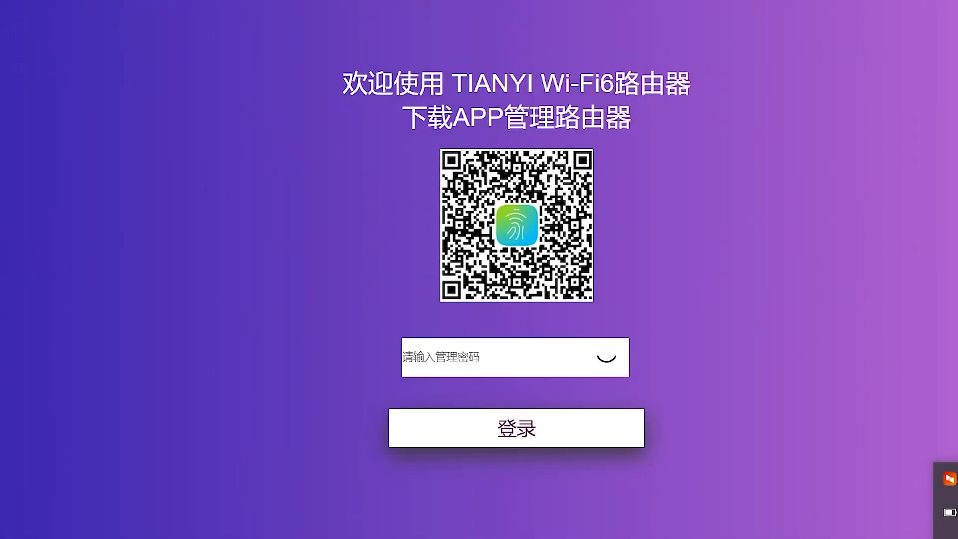
Step: Check the Wi-Fi connection, enter the admin password and log in to the TIANYI router admin
click(951, 512)
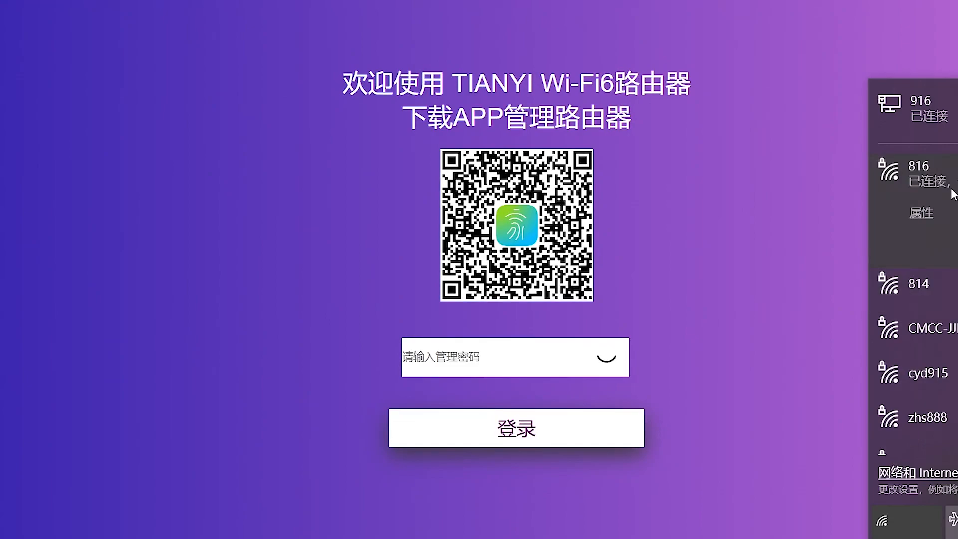
mouse_move(767, 306)
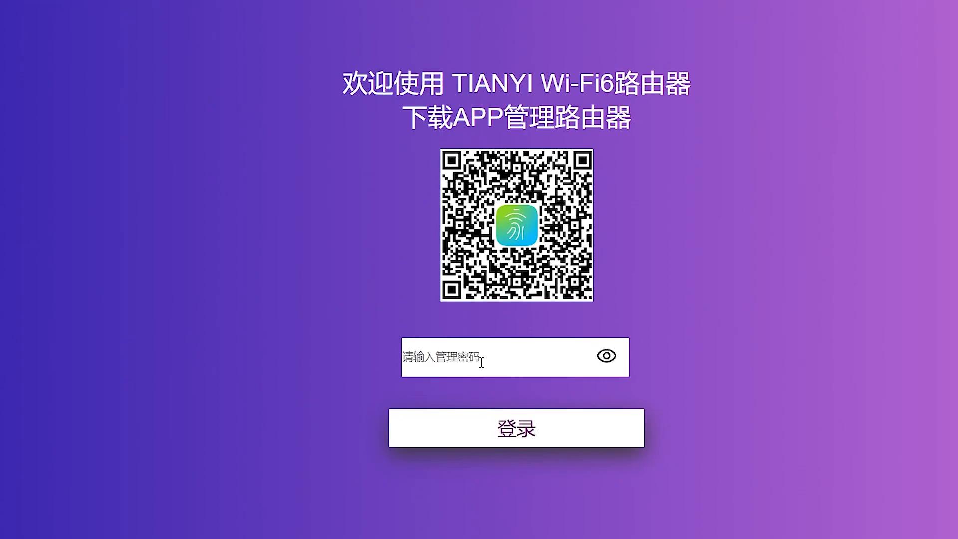
text(••)
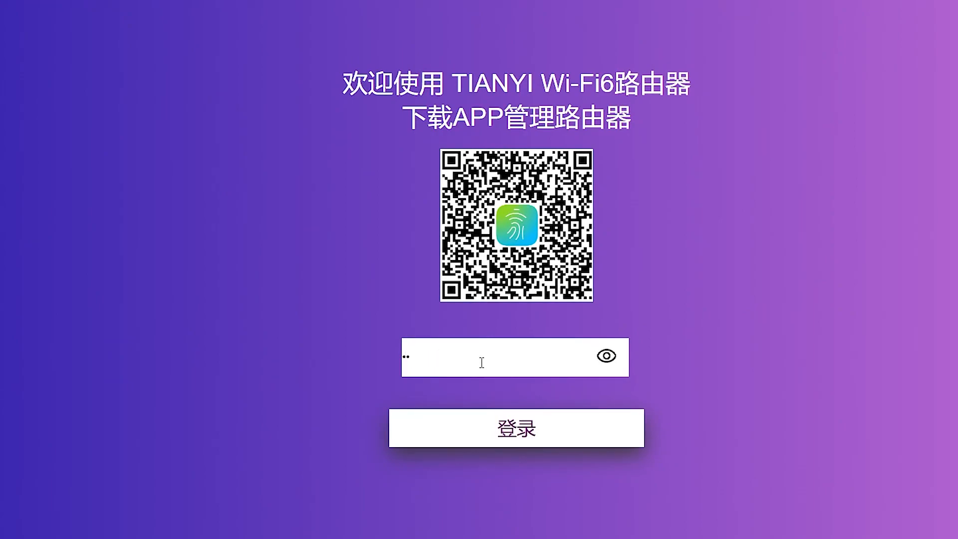
click(606, 355)
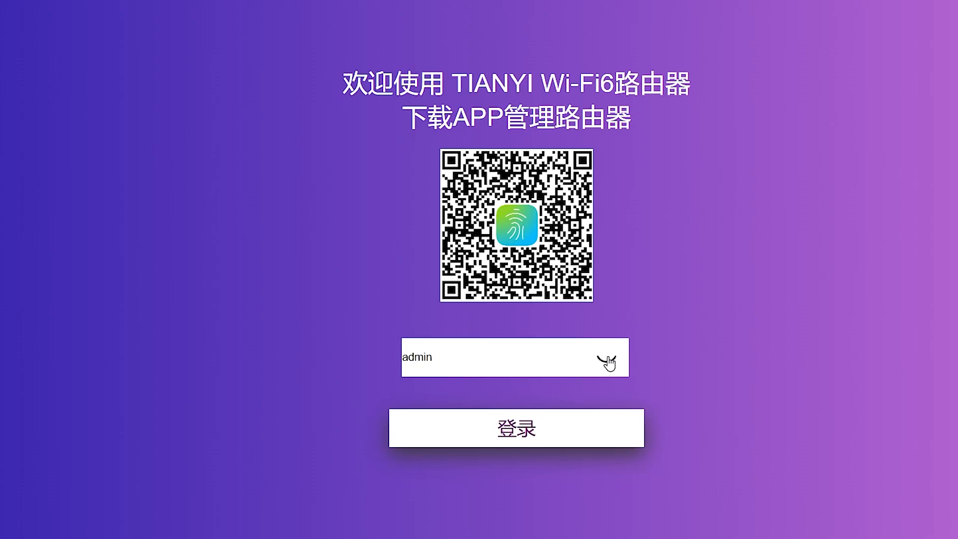
mouse_move(504, 438)
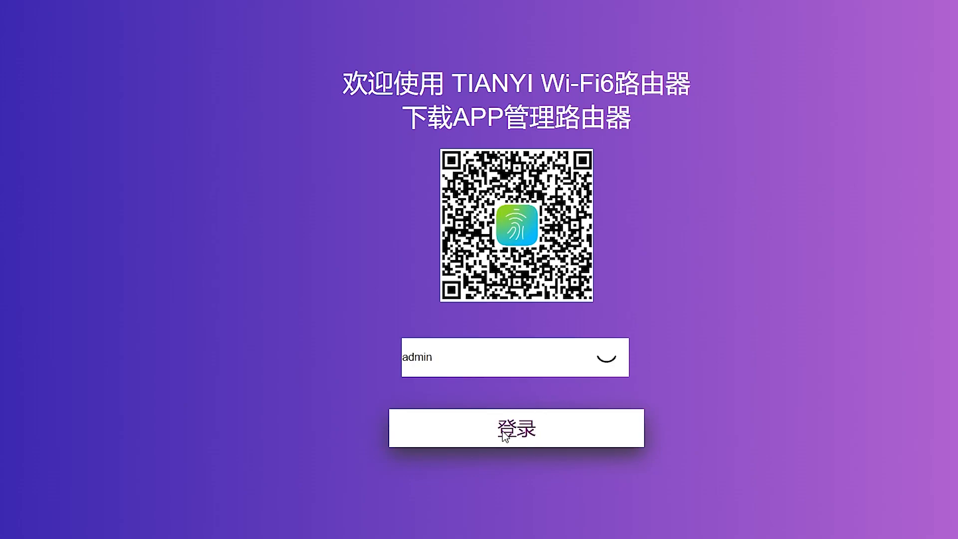
click(516, 427)
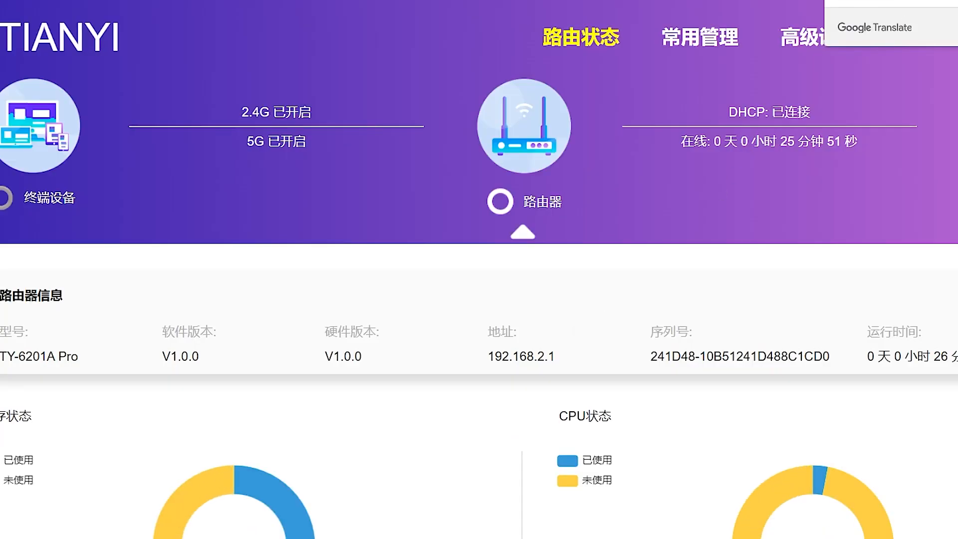
click(812, 39)
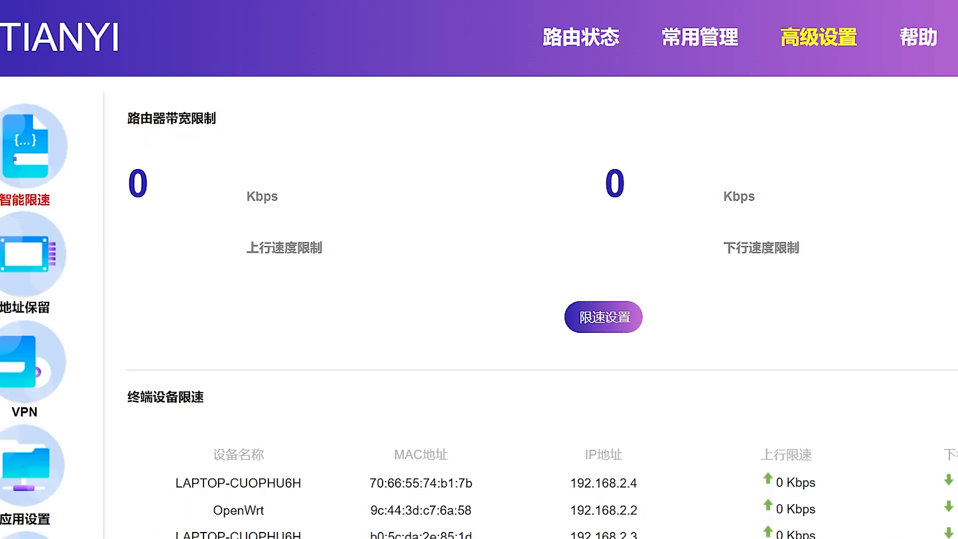
scroll(down, 3)
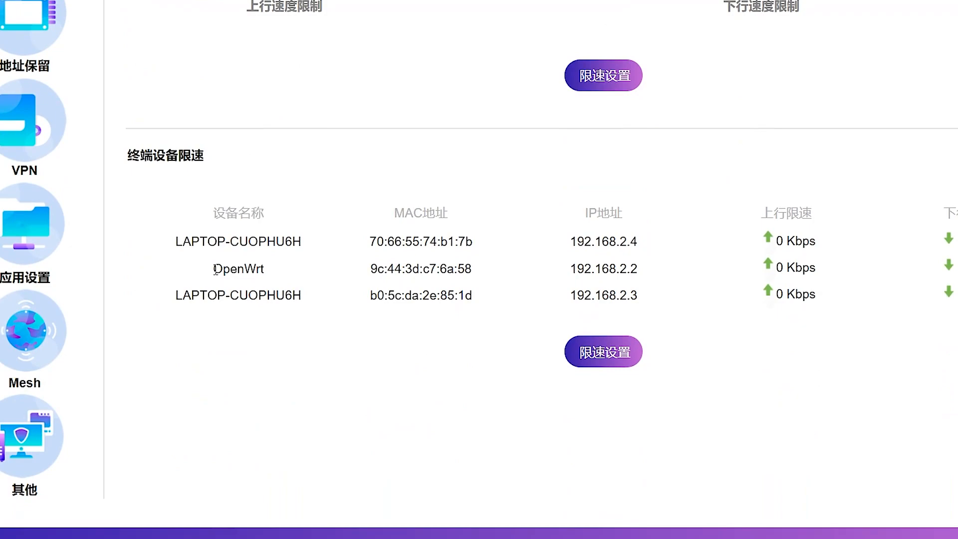
mouse_move(214, 275)
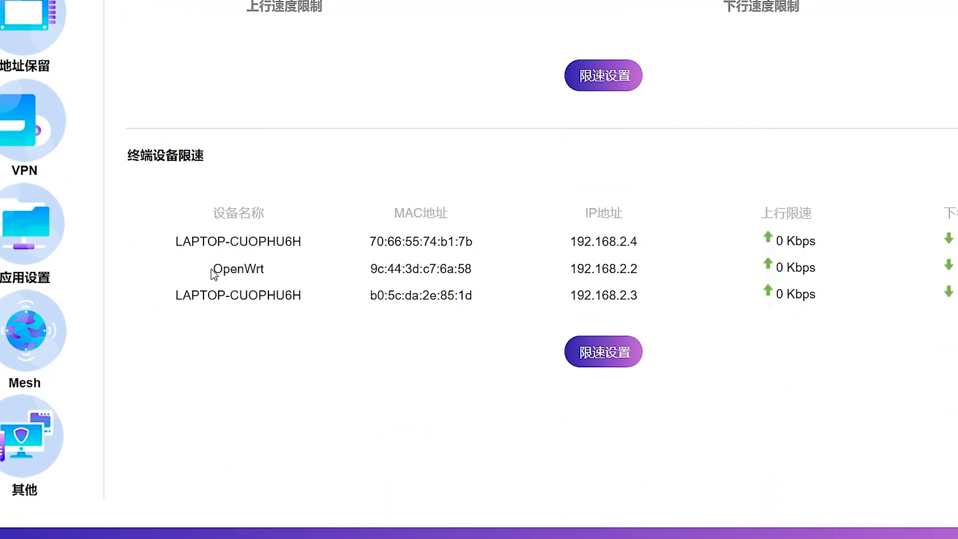
double_click(237, 269)
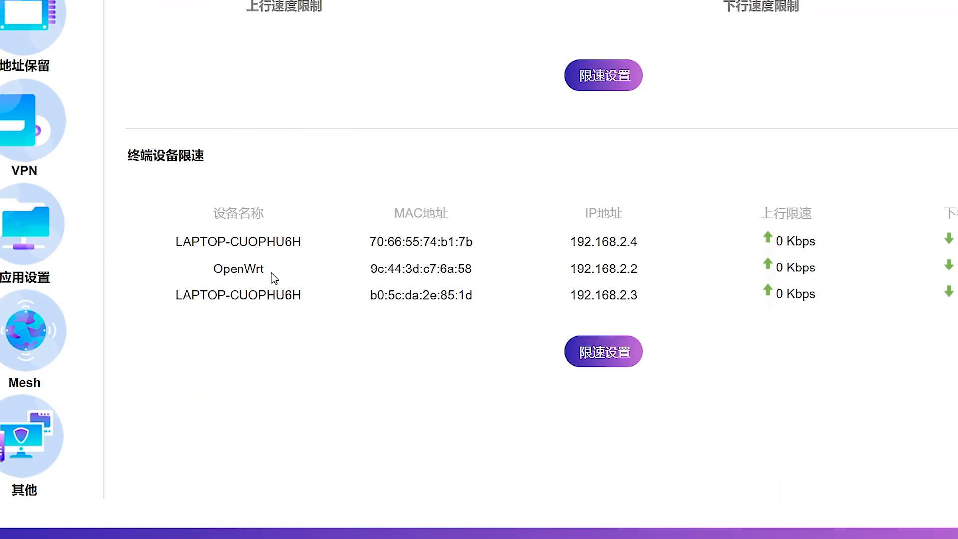
mouse_move(565, 278)
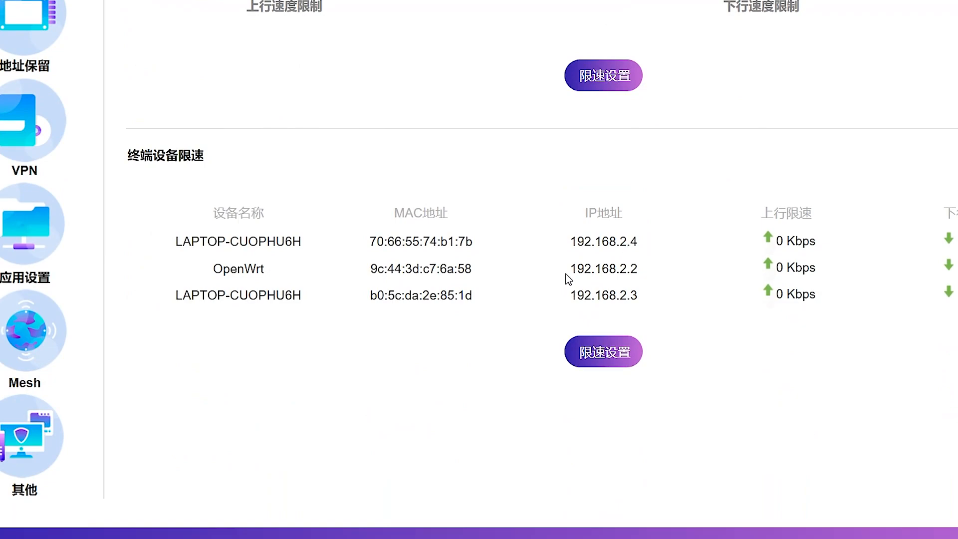
double_click(604, 269)
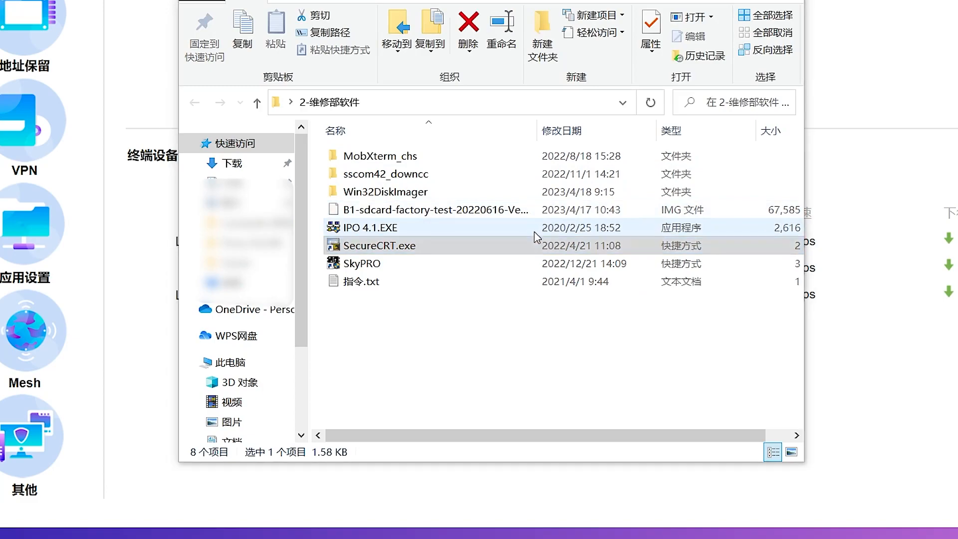
Step: Launch SecureCRT and start a Quick Connect to host 192.168.2.2
double_click(379, 246)
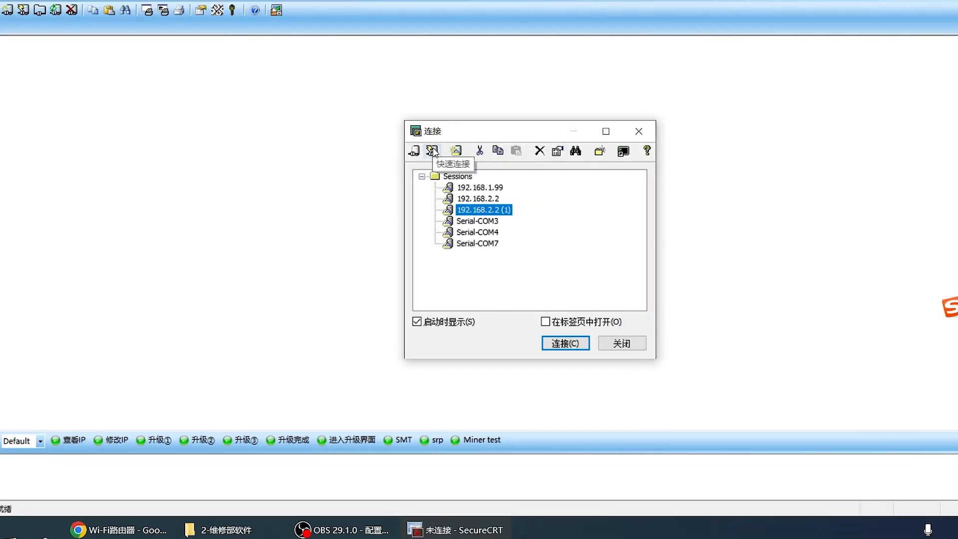
click(432, 149)
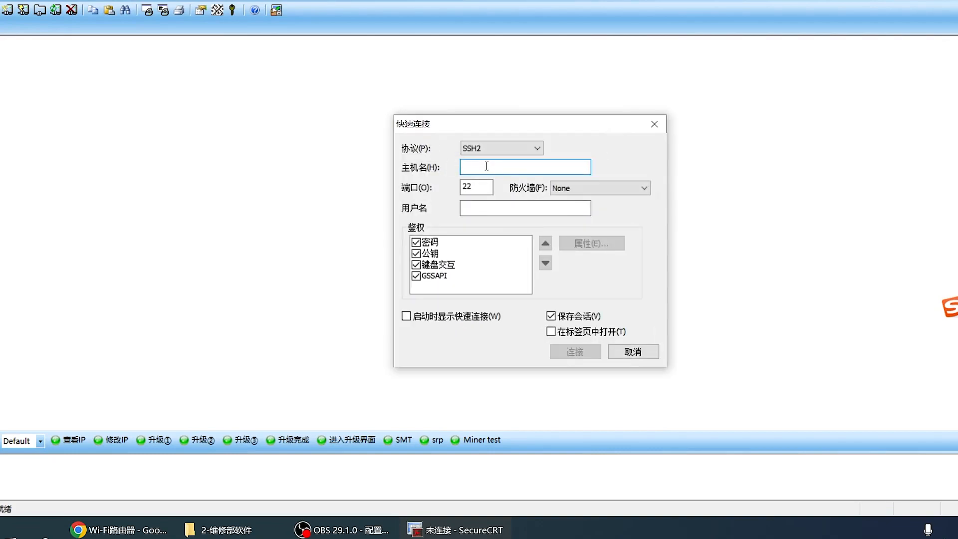
text(192.168.2.2)
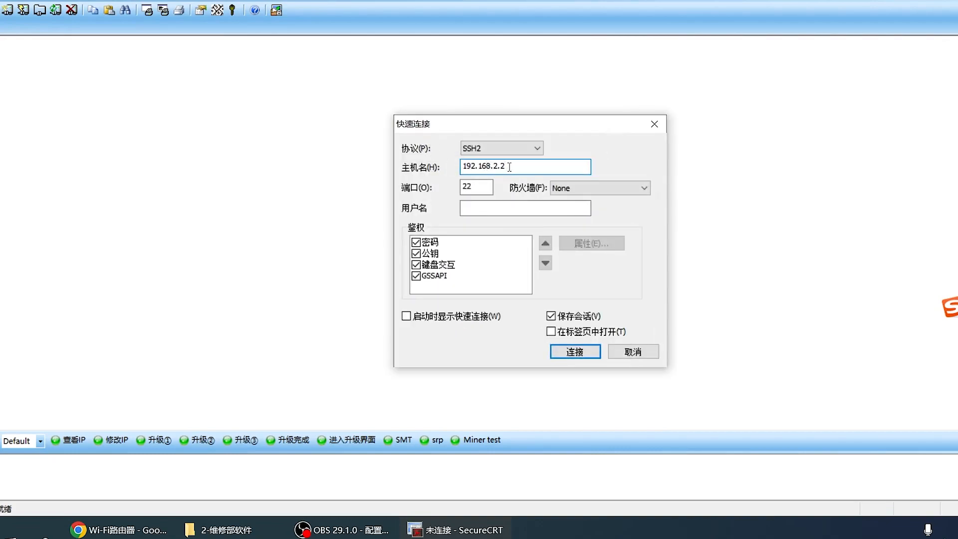
Step: Enter username root and connect to 192.168.2.2 over SSH2
click(525, 208)
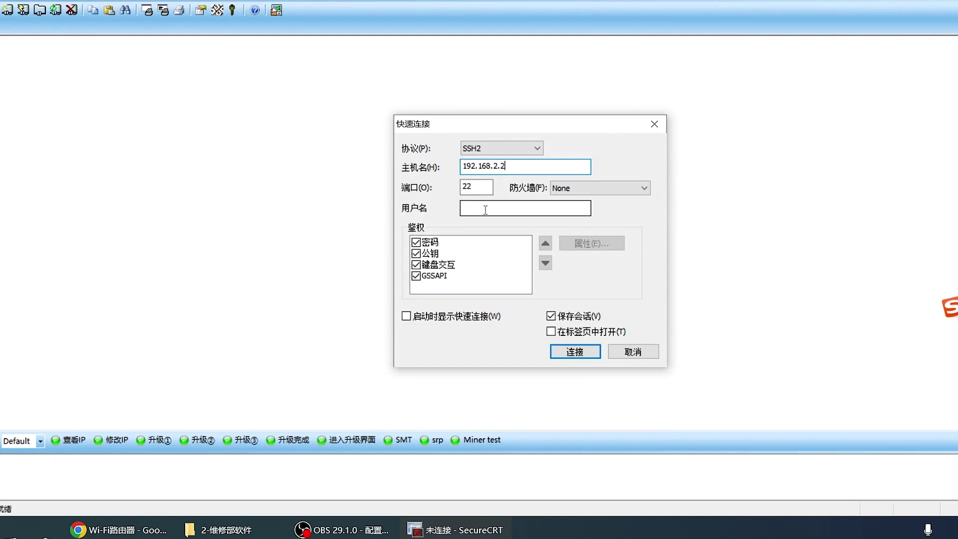
click(525, 209)
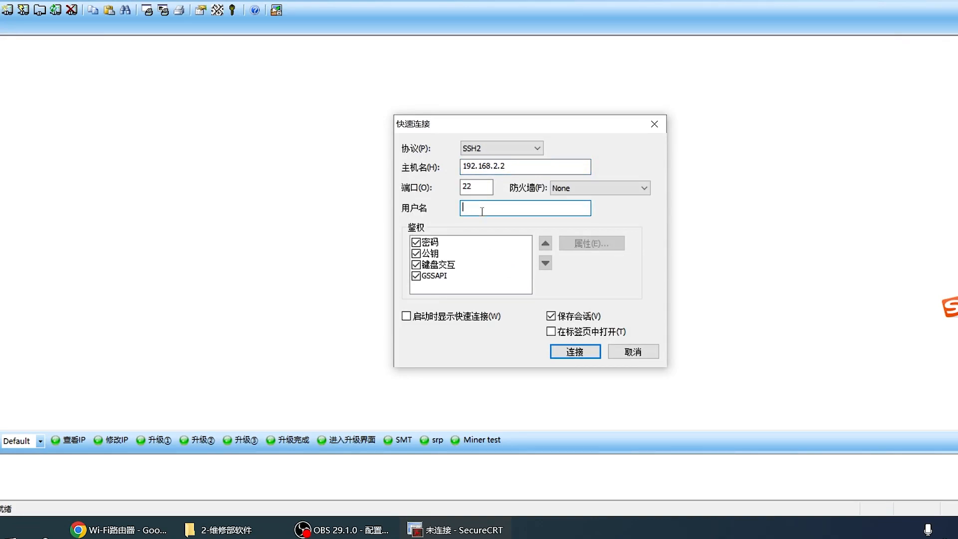
text(root)
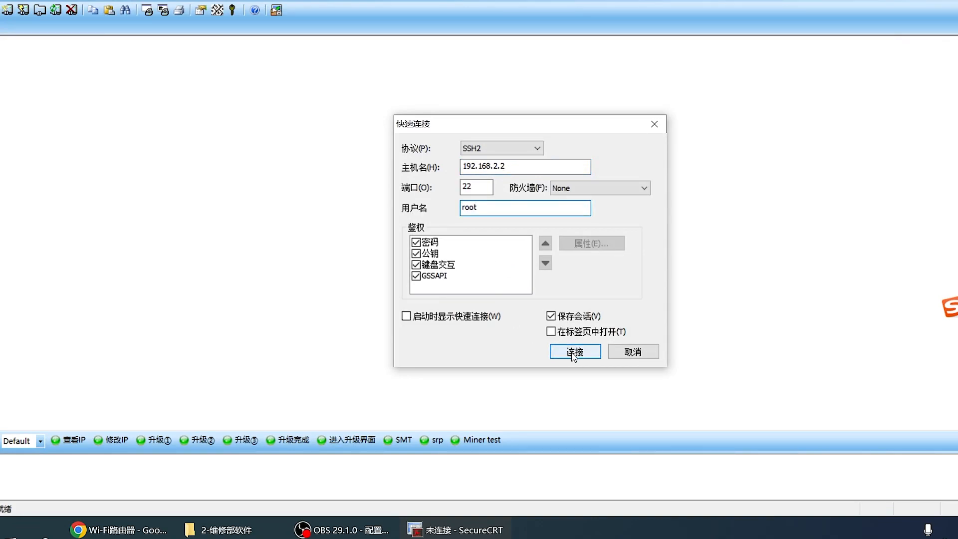
click(574, 351)
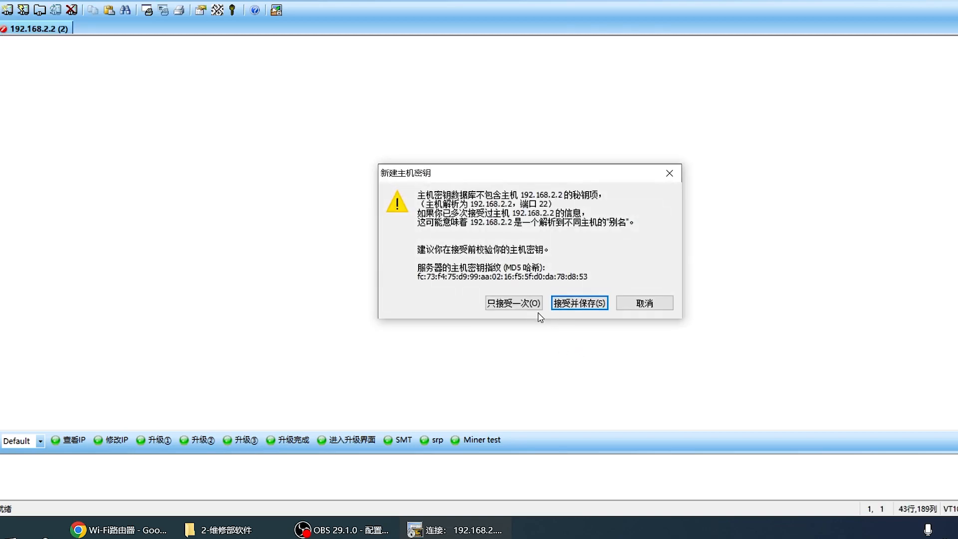
Step: Accept and save the new host key, submit the root password and reach the OpenWrt shell
click(579, 303)
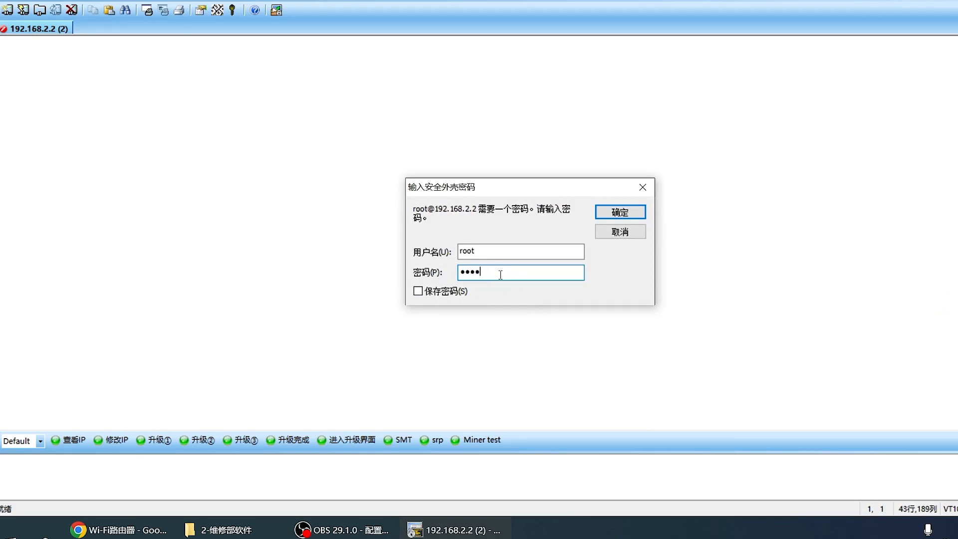
click(621, 211)
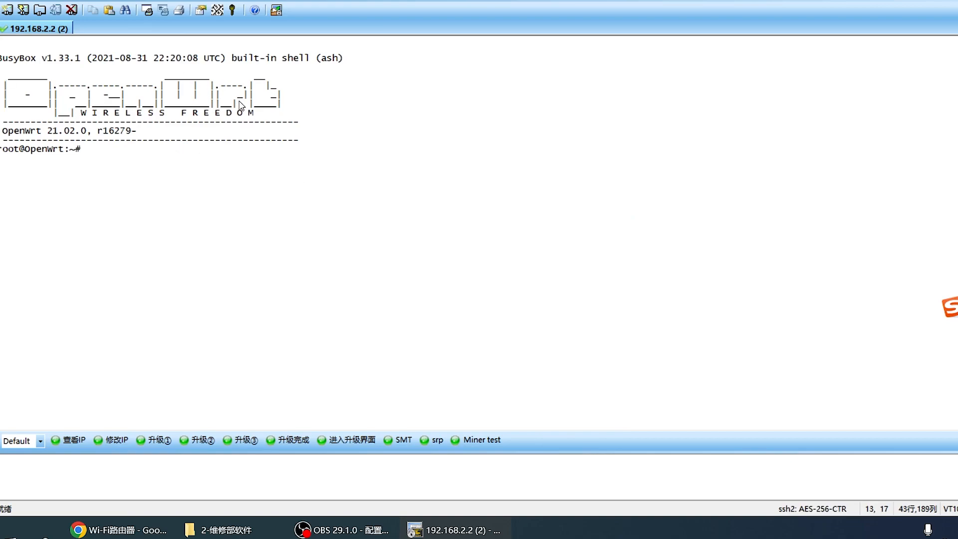
mouse_move(50, 36)
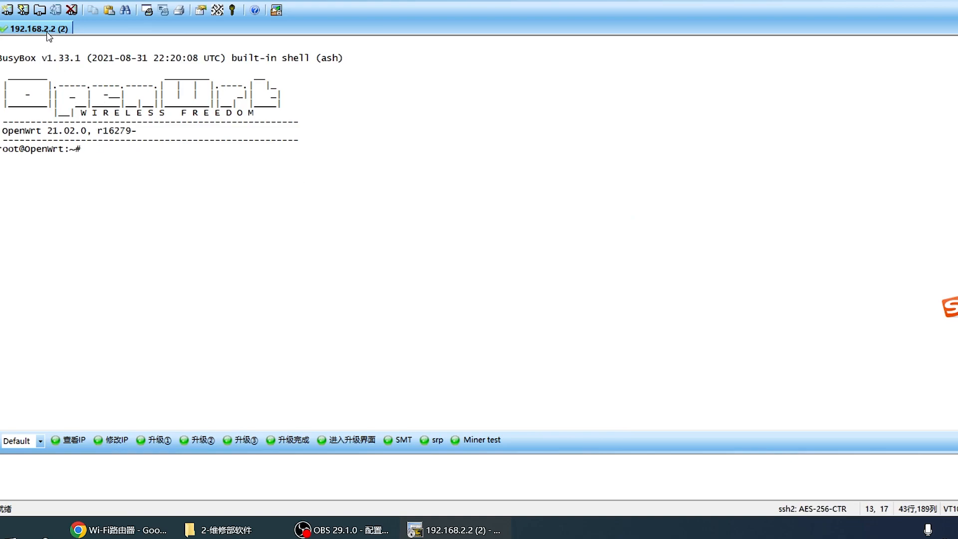
click(243, 440)
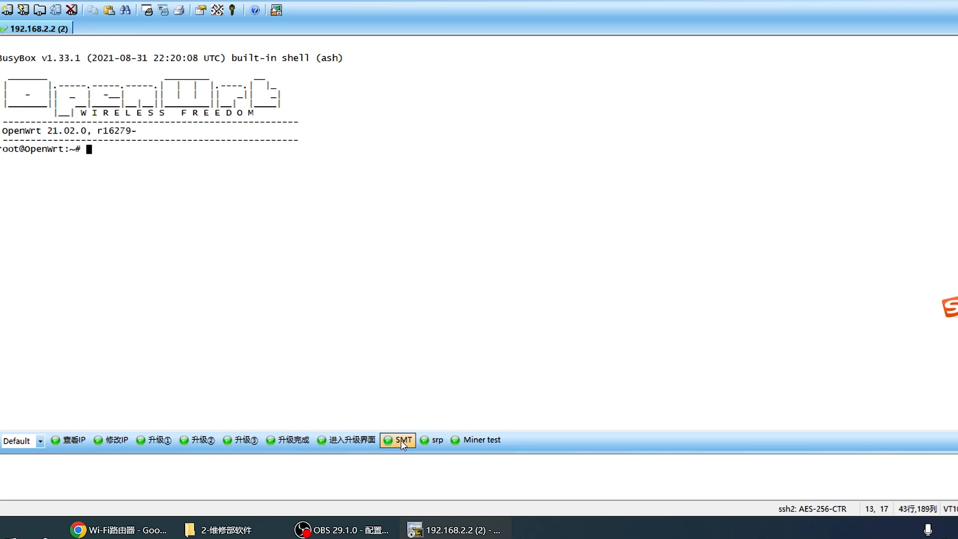
Step: Run the SMT button command db 120-3 and then zj 120-3 in the OpenWrt shell
click(403, 440)
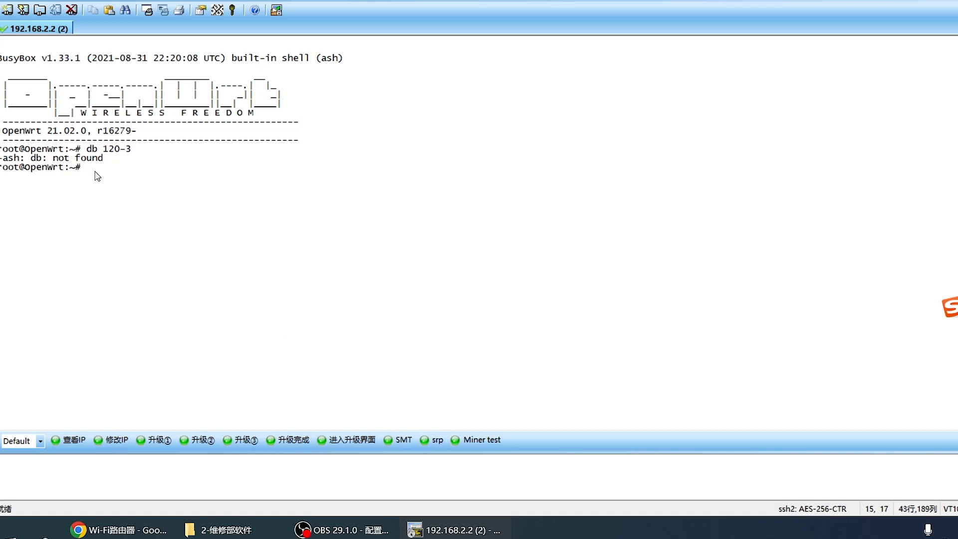
mouse_move(96, 180)
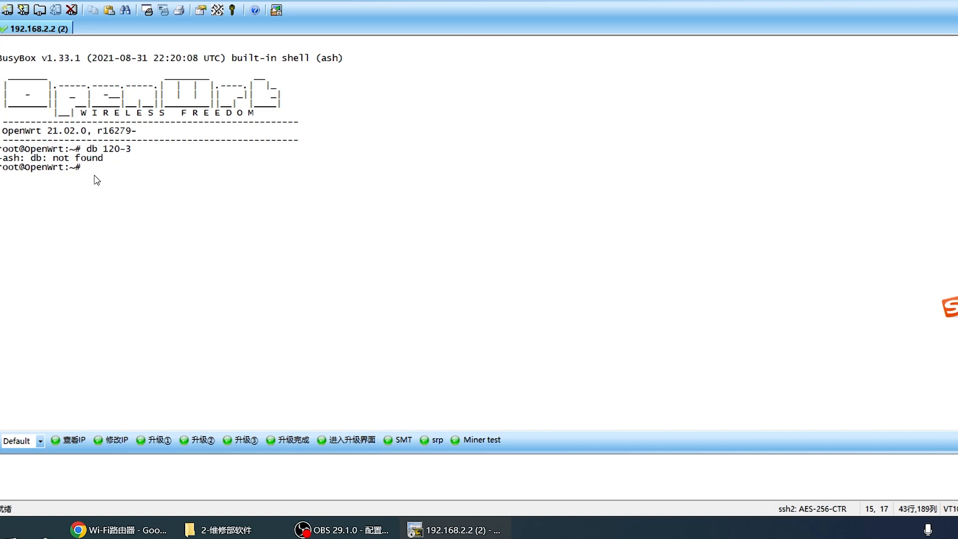
mouse_move(477, 423)
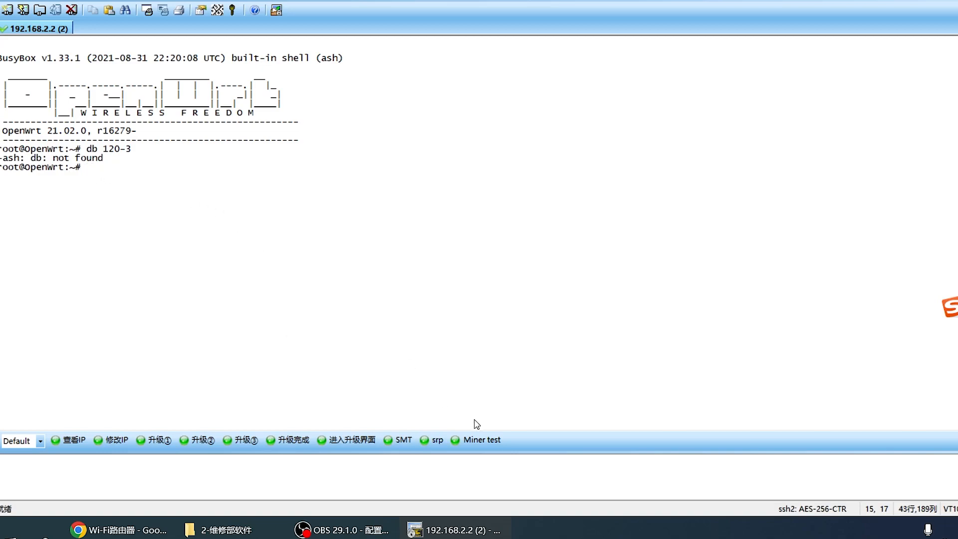
text(zj 120-3)
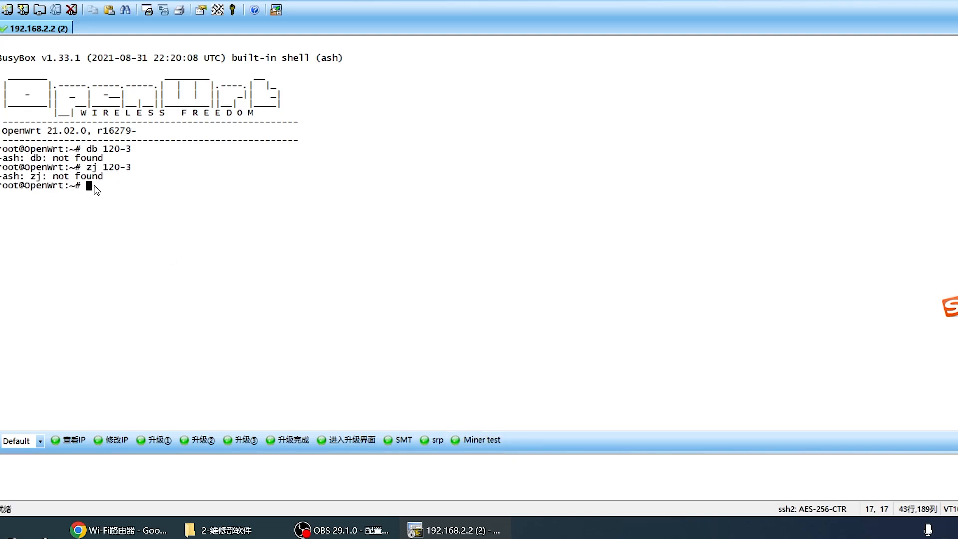
mouse_move(111, 202)
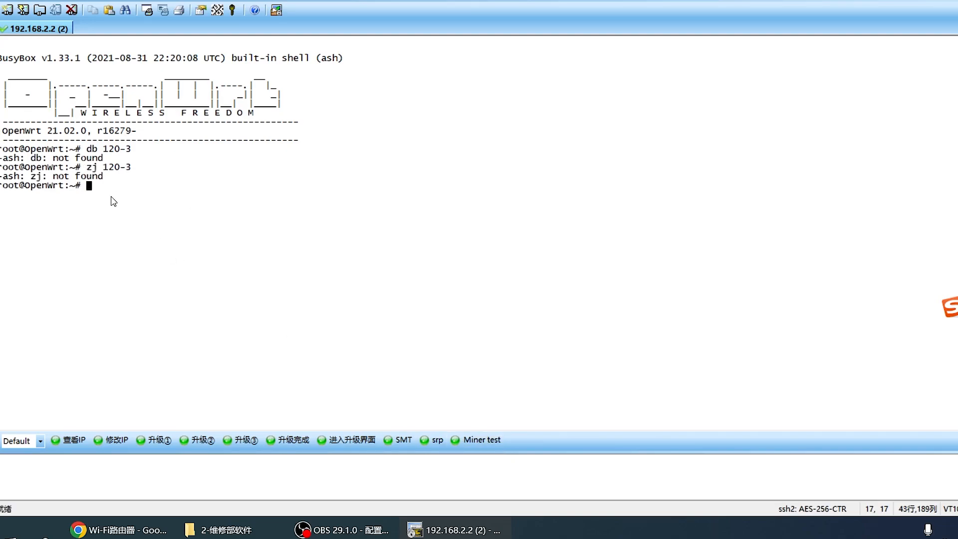